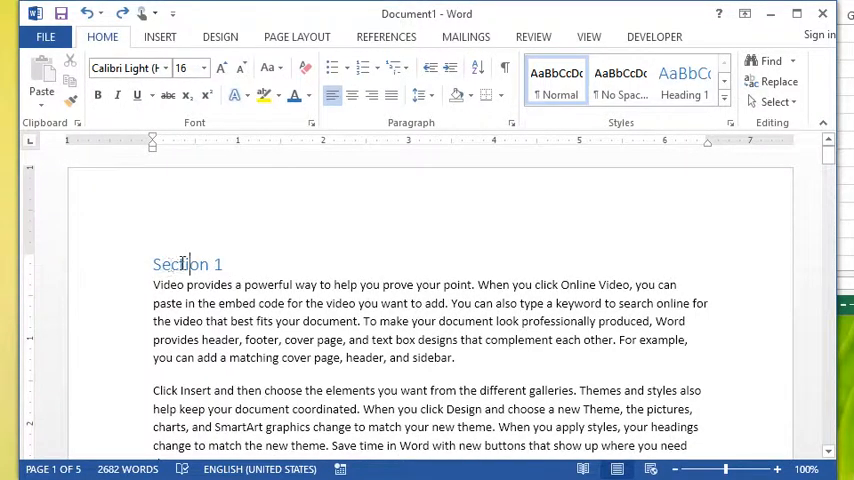
{"action": "mouse_move", "coordinate": [608, 184]}
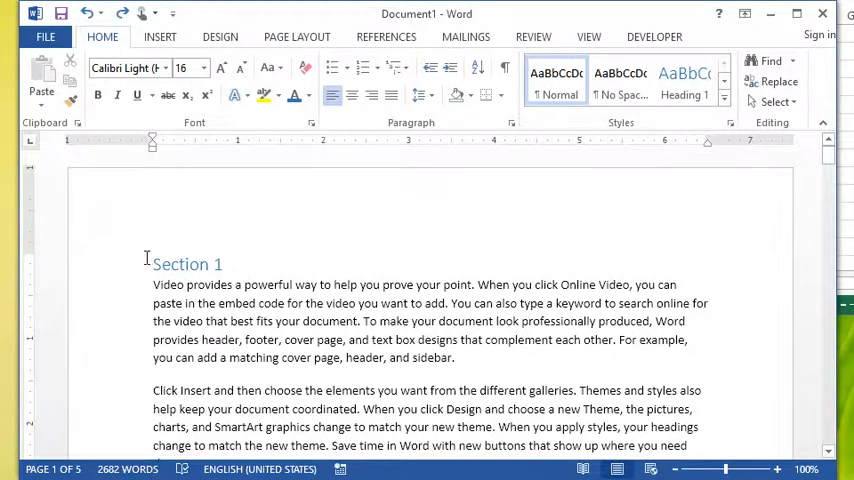
Select a manually formatted section title and show the Select menu's selection options
{"action": "double_click", "coordinate": [188, 264]}
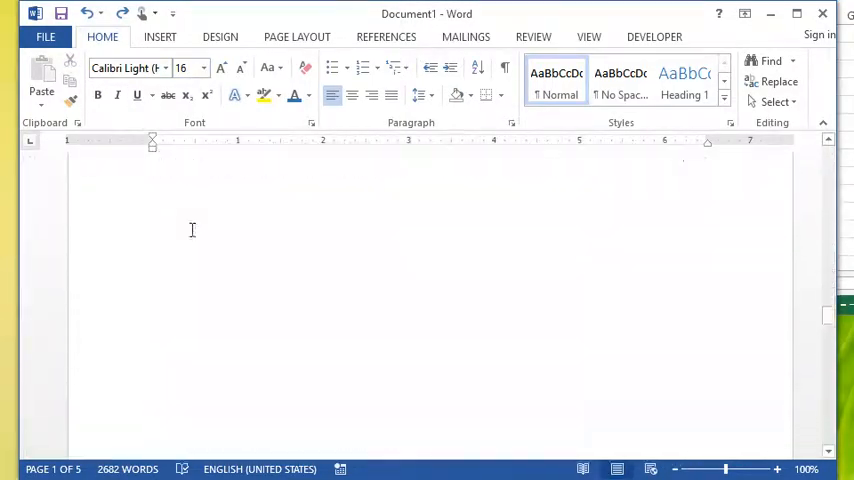
{"action": "scroll", "scroll_direction": "down", "scroll_amount": 3}
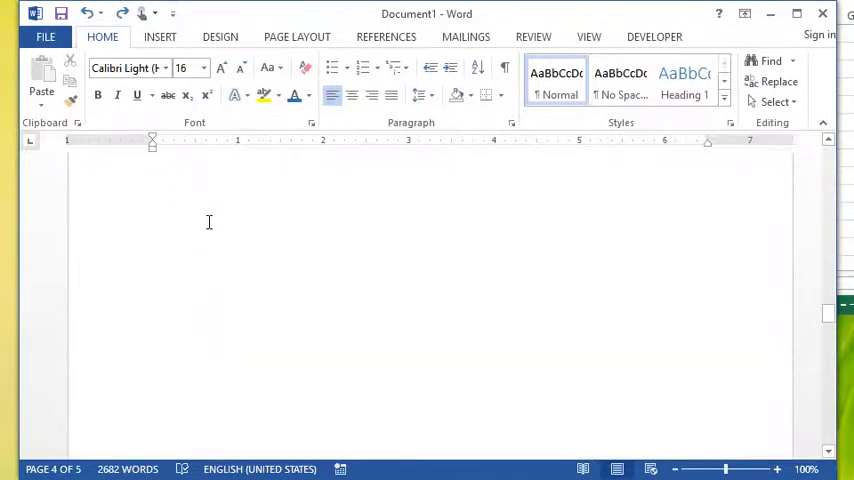
{"action": "scroll", "scroll_direction": "down", "scroll_amount": 3}
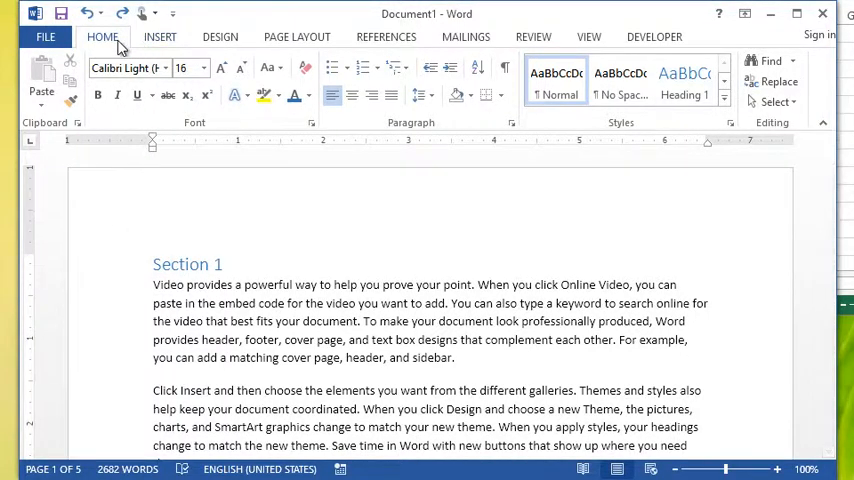
{"action": "mouse_move", "coordinate": [776, 102]}
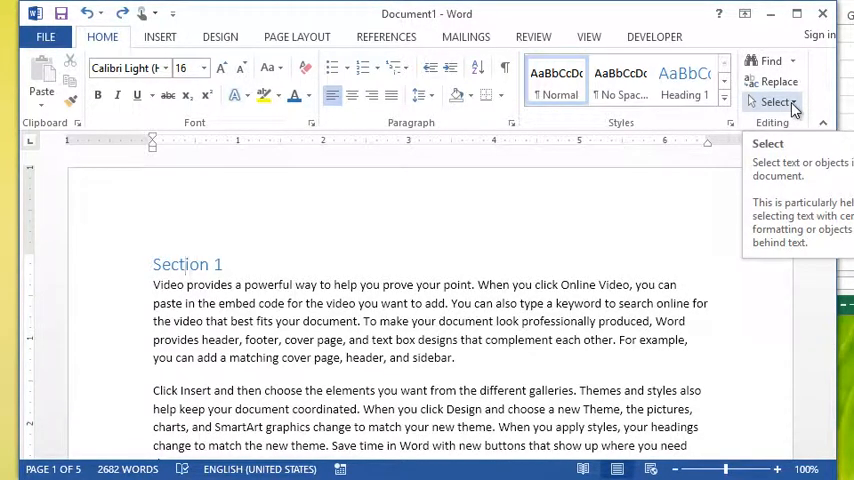
{"action": "left_click", "coordinate": [776, 102]}
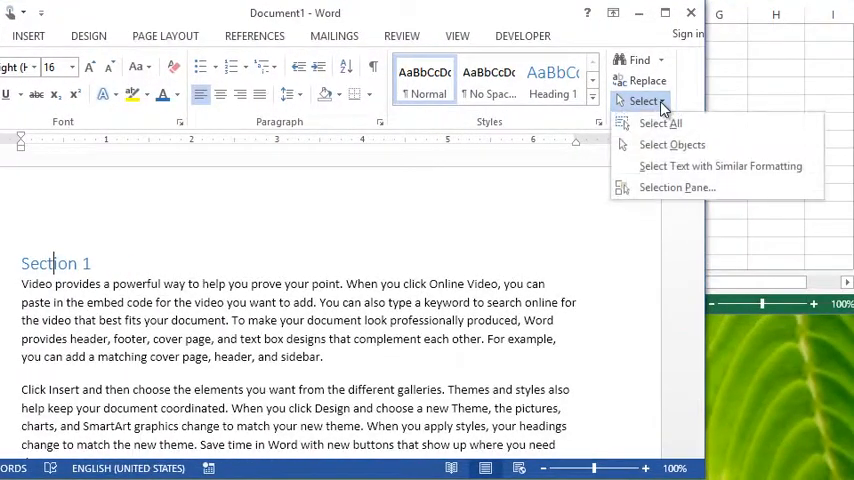
{"action": "mouse_move", "coordinate": [660, 122]}
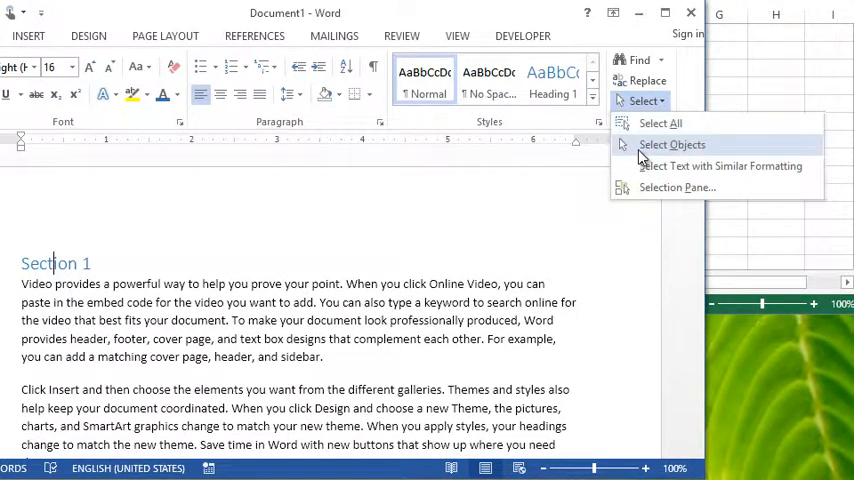
{"action": "mouse_move", "coordinate": [672, 144]}
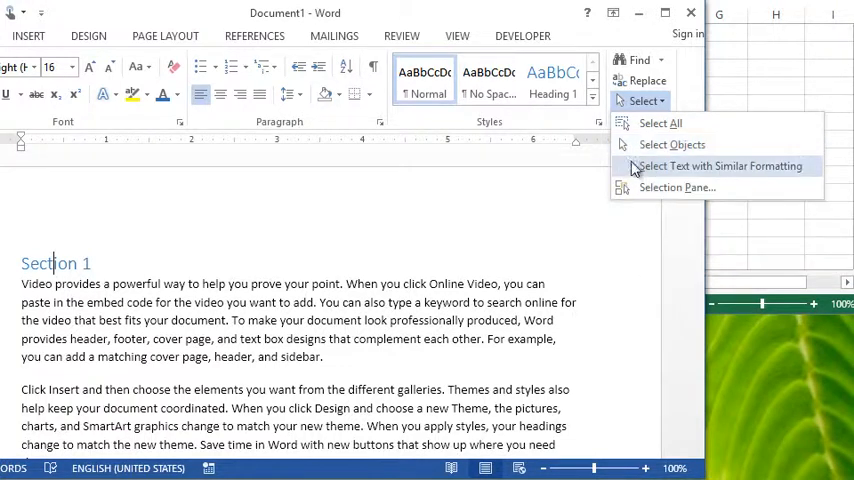
{"action": "mouse_move", "coordinate": [656, 170]}
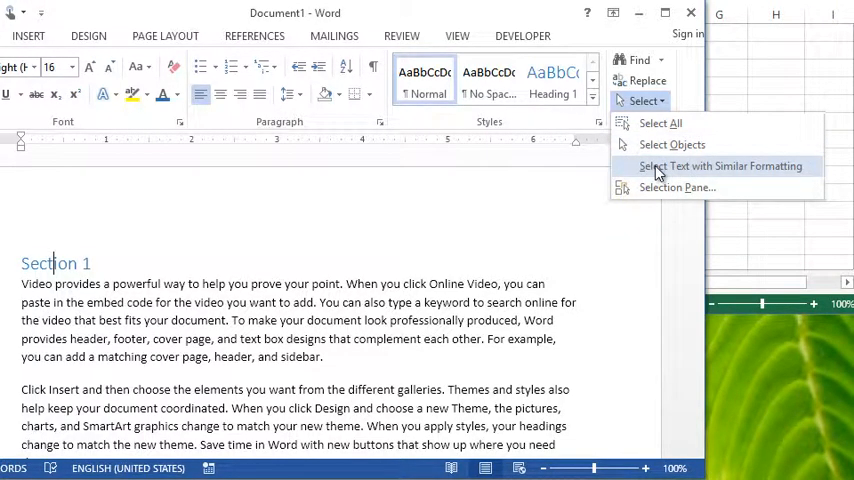
Select all text formatted like the section title and apply Heading 1 to every title
{"action": "left_click", "coordinate": [718, 166]}
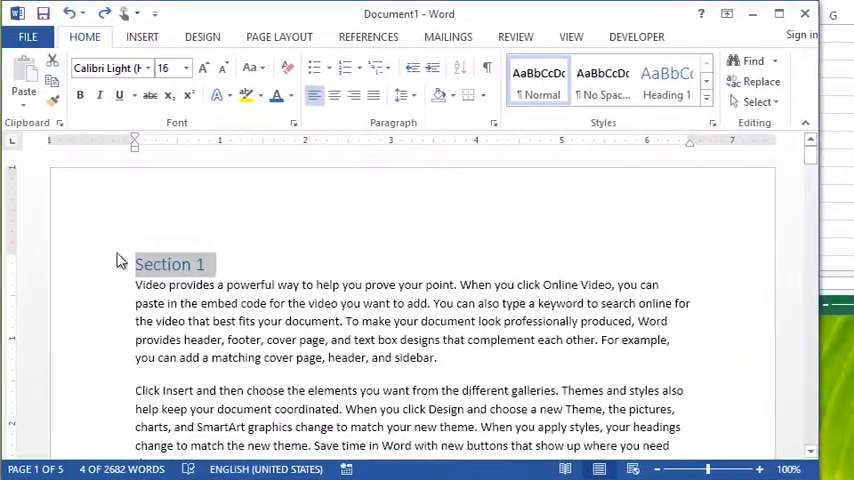
{"action": "scroll", "scroll_direction": "down", "scroll_amount": 3}
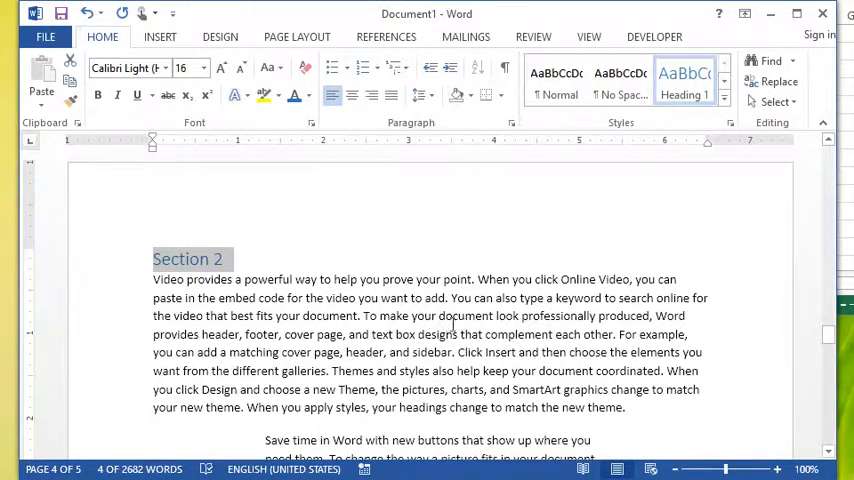
{"action": "left_click", "coordinate": [222, 258]}
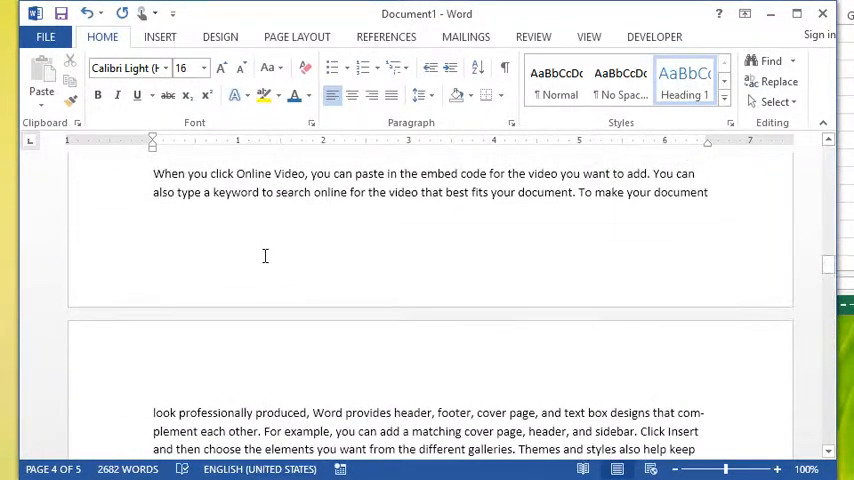
{"action": "scroll", "scroll_direction": "down", "scroll_amount": 3}
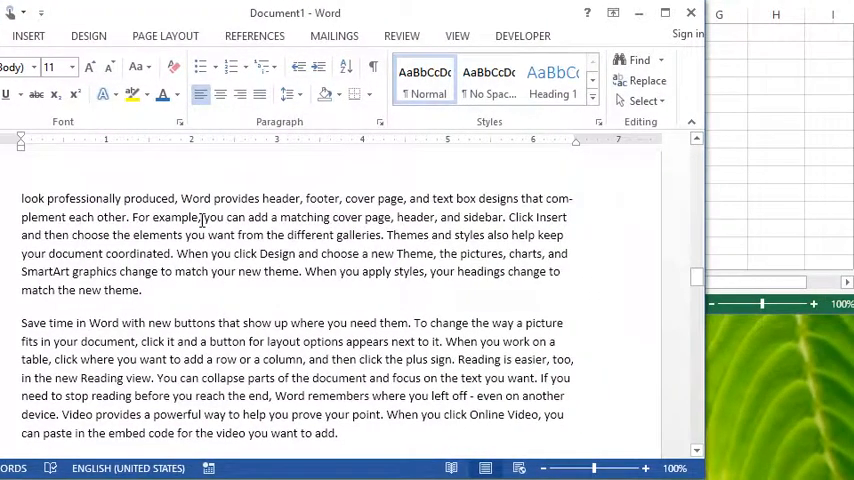
Select every body paragraph sharing the ordinary body text formatting across the document
{"action": "left_click", "coordinate": [644, 100]}
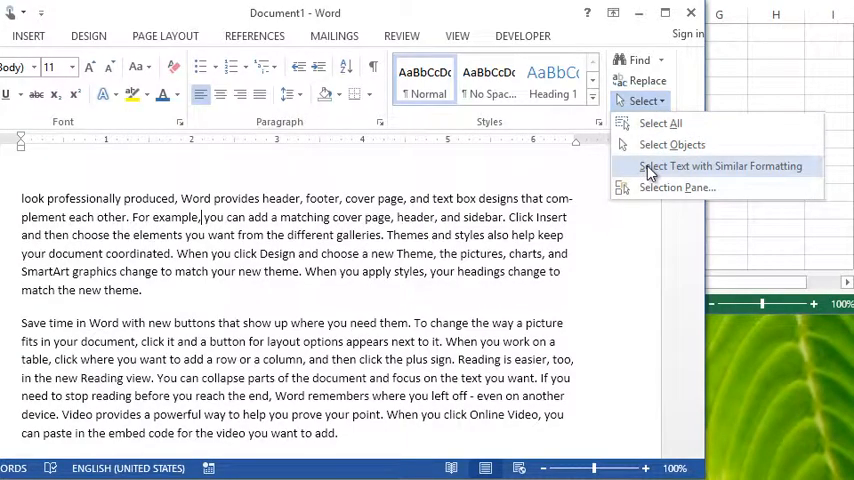
{"action": "left_click", "coordinate": [720, 166]}
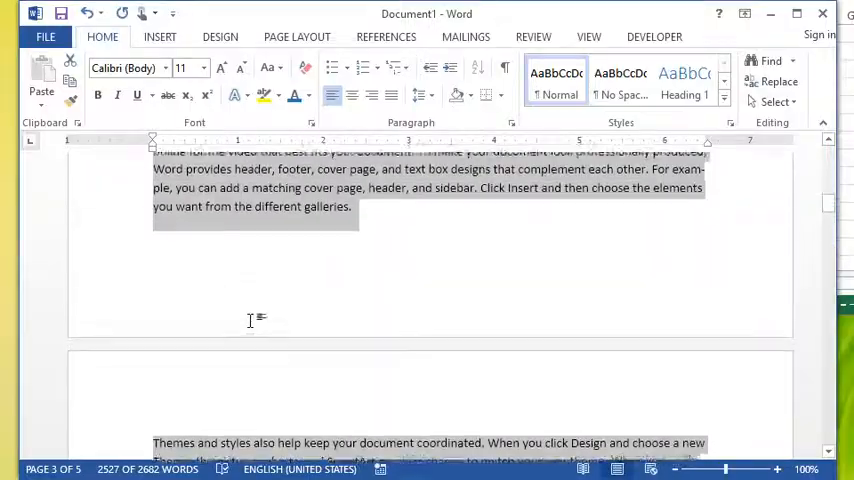
{"action": "scroll", "scroll_direction": "up", "scroll_amount": 3}
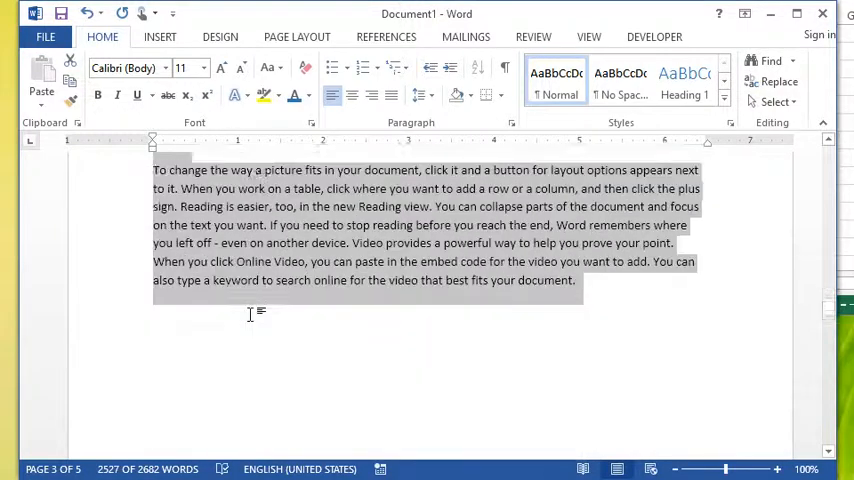
{"action": "scroll", "scroll_direction": "down", "scroll_amount": 3}
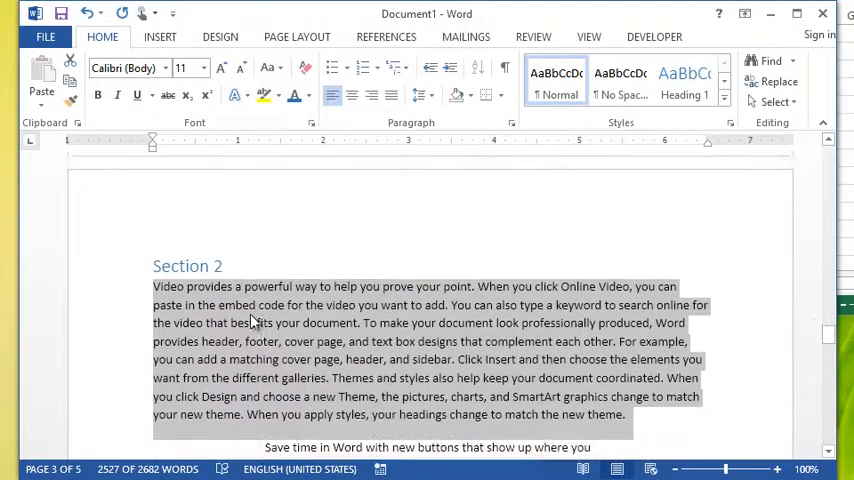